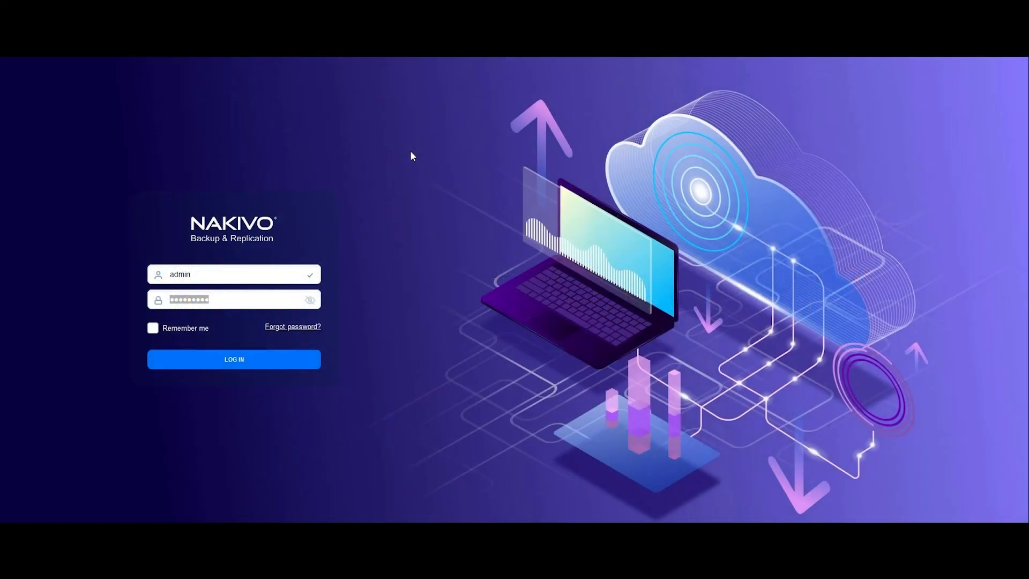
pyautogui.moveTo(276, 216)
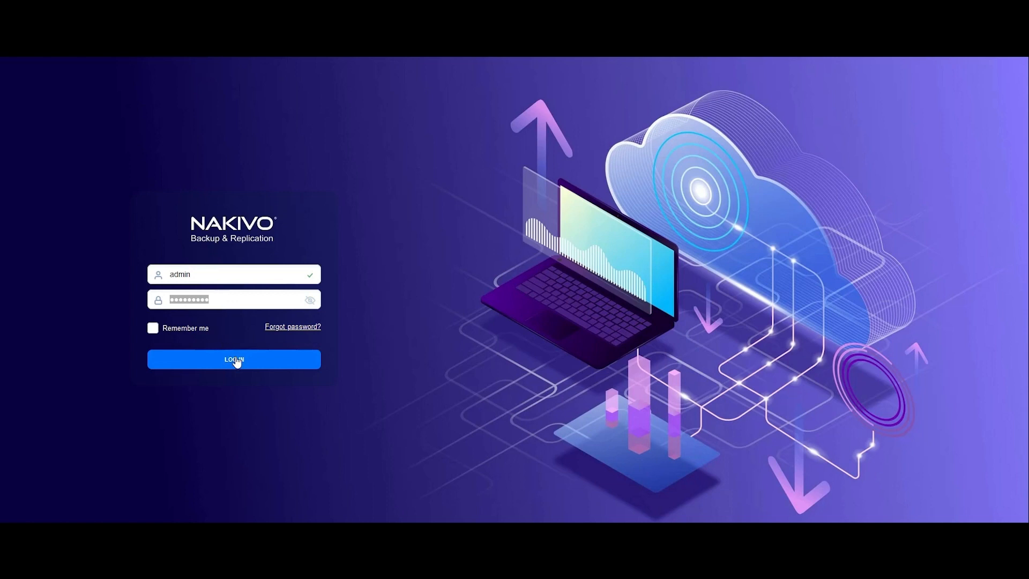
# Sign in to the backup server as admin to reach the overview dashboard
pyautogui.click(234, 359)
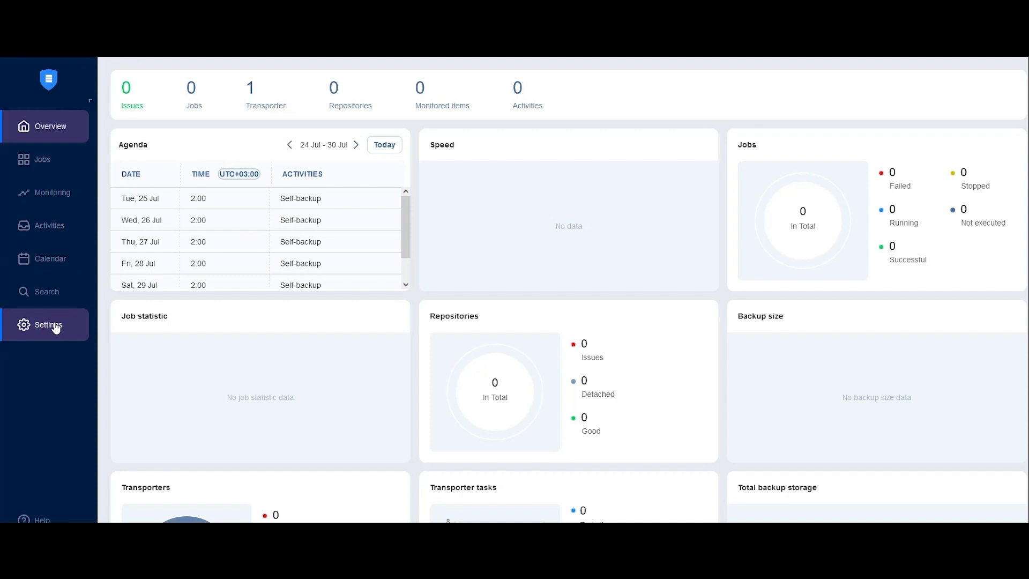
# Go to Settings > Nodes and start adding an existing node with an installed service
pyautogui.click(48, 324)
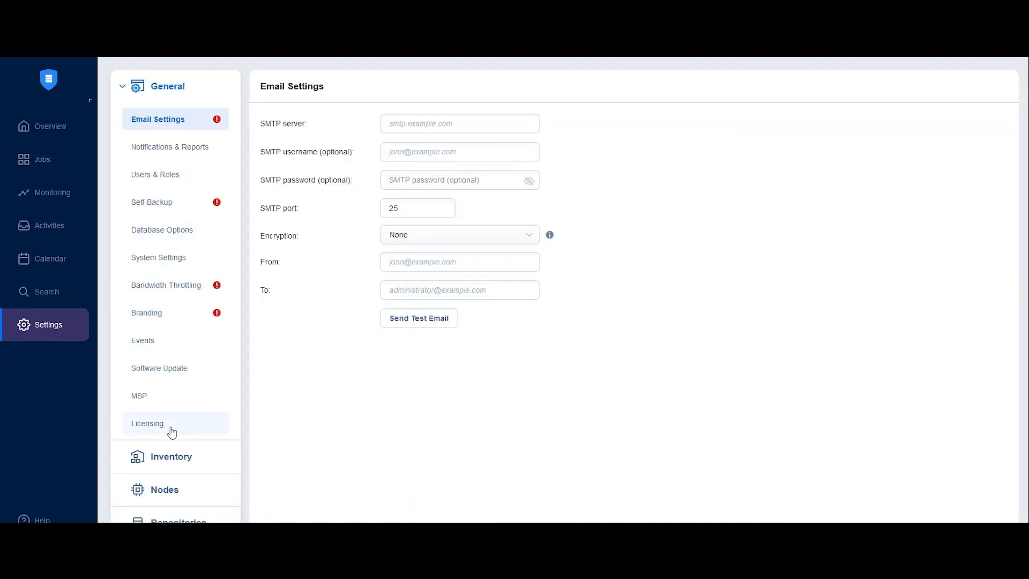
pyautogui.click(164, 488)
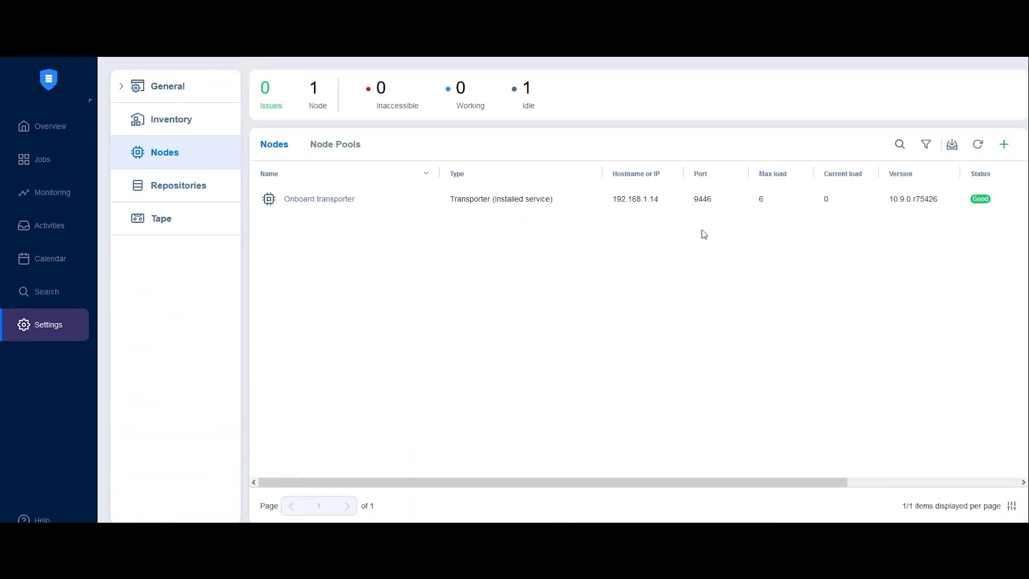
pyautogui.click(1003, 144)
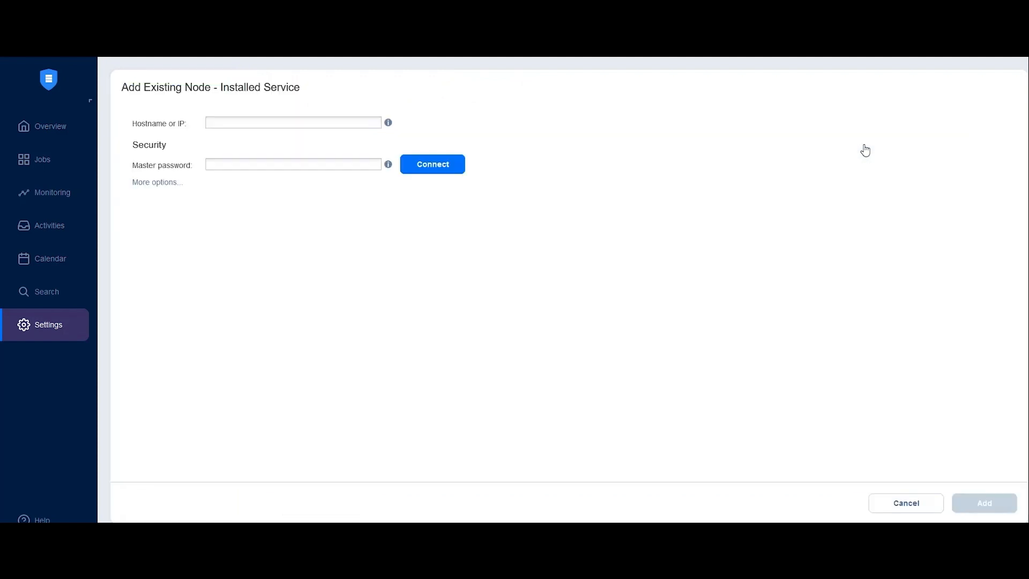
# Connect the new node to hostname 188.190.230.233 with the master password and accept its certificate
pyautogui.click(293, 122)
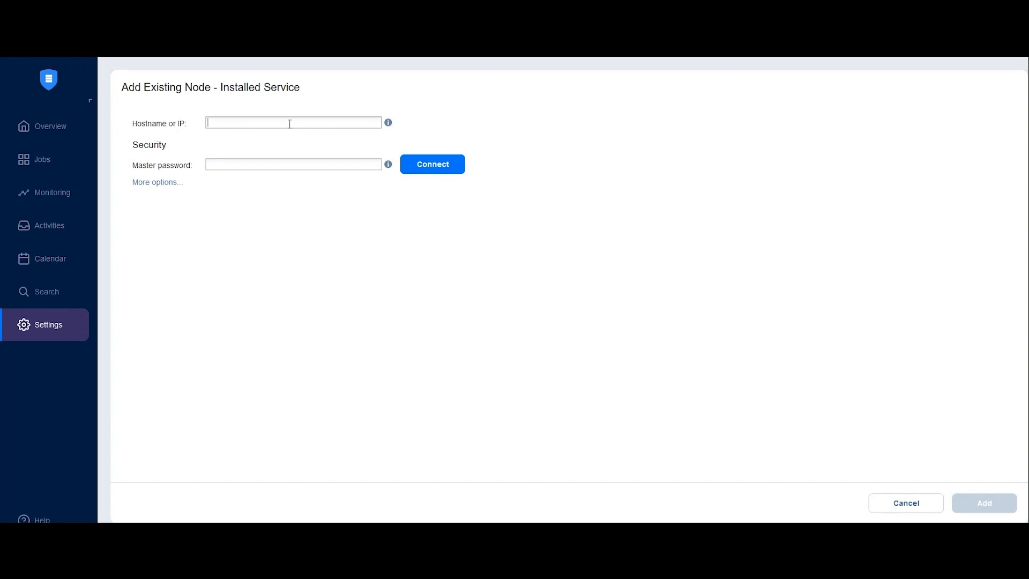
pyautogui.write('188.190')
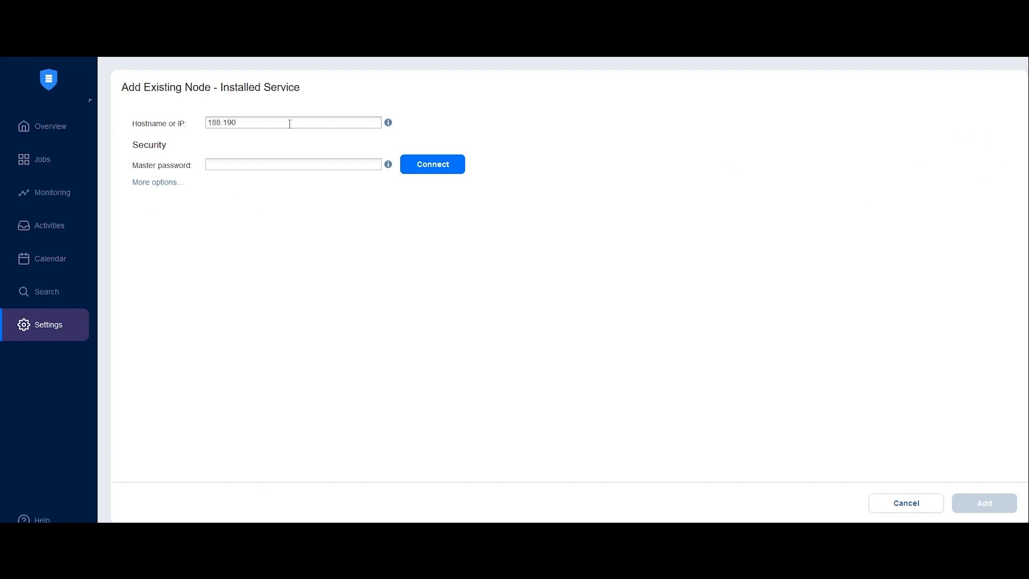
pyautogui.write('.230.233')
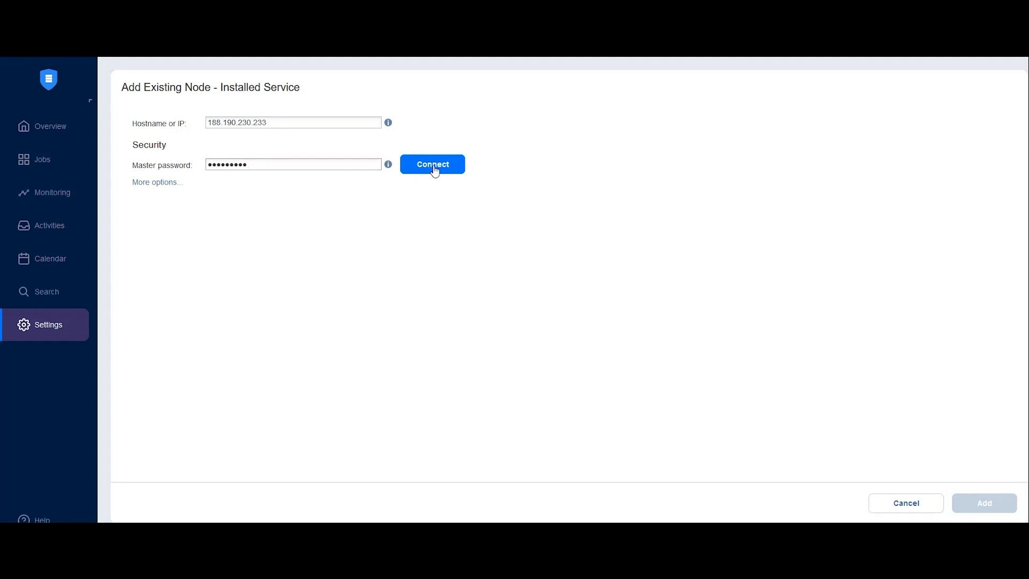
pyautogui.click(432, 164)
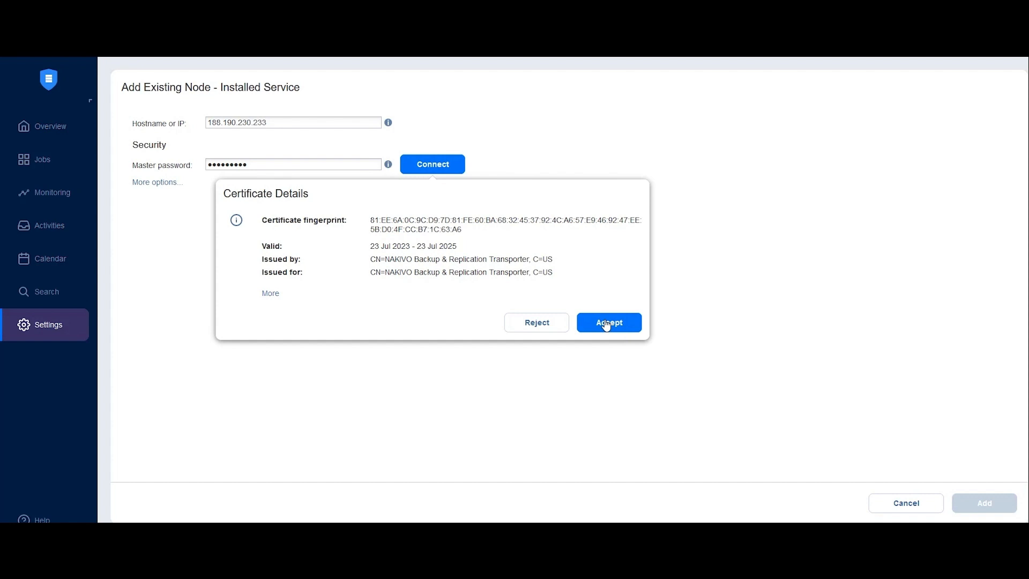
pyautogui.click(608, 323)
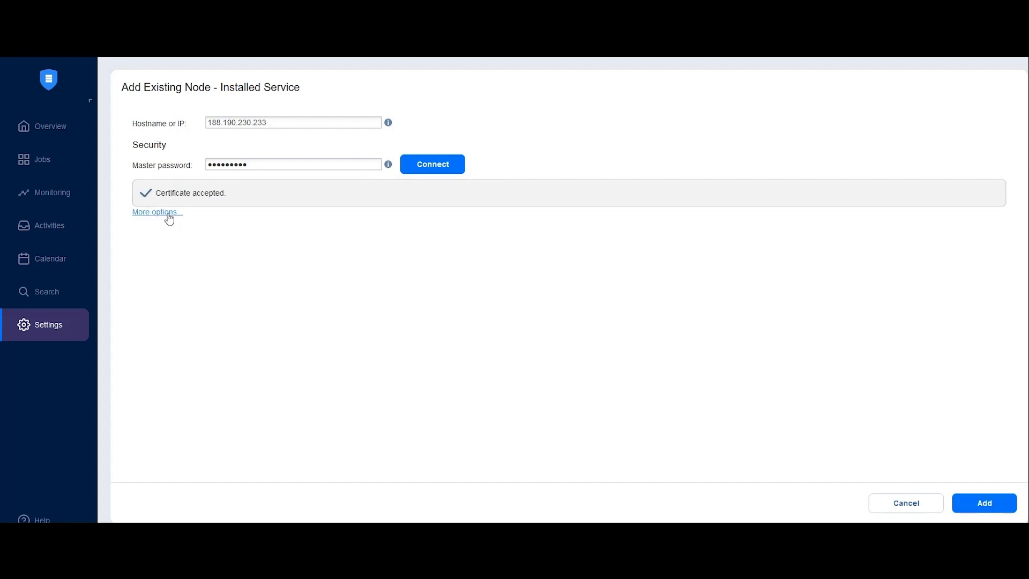
# Name the node Direct Connect Demo, enable Direct Connect, add it, then go to Inventory
pyautogui.click(157, 211)
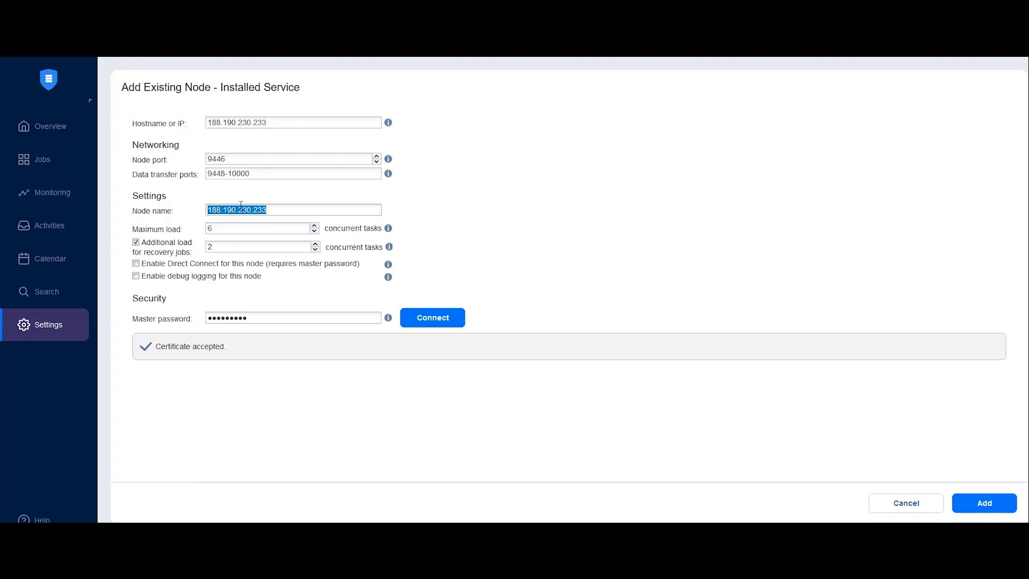
pyautogui.write('Direct Connect Demo')
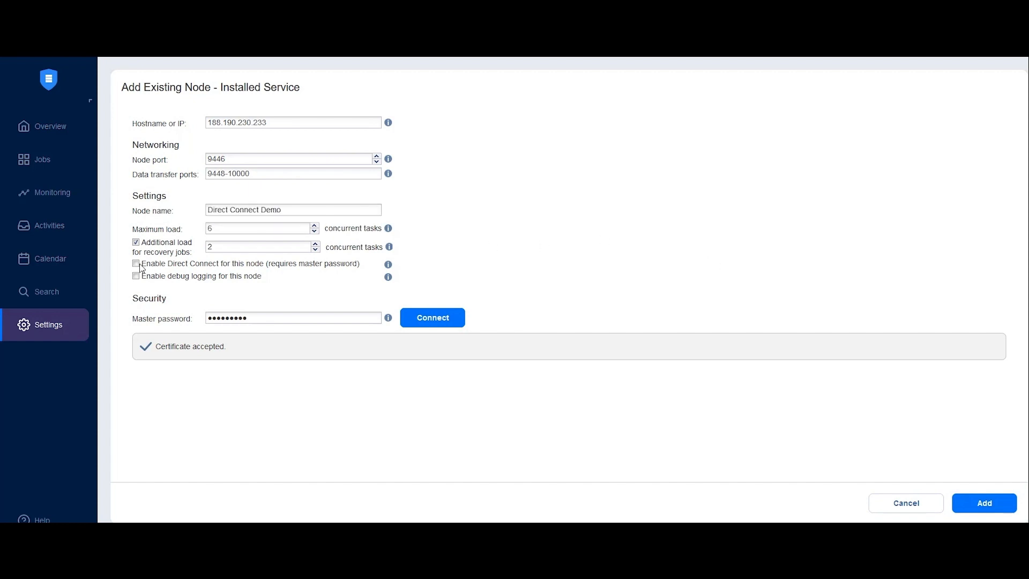
pyautogui.click(137, 263)
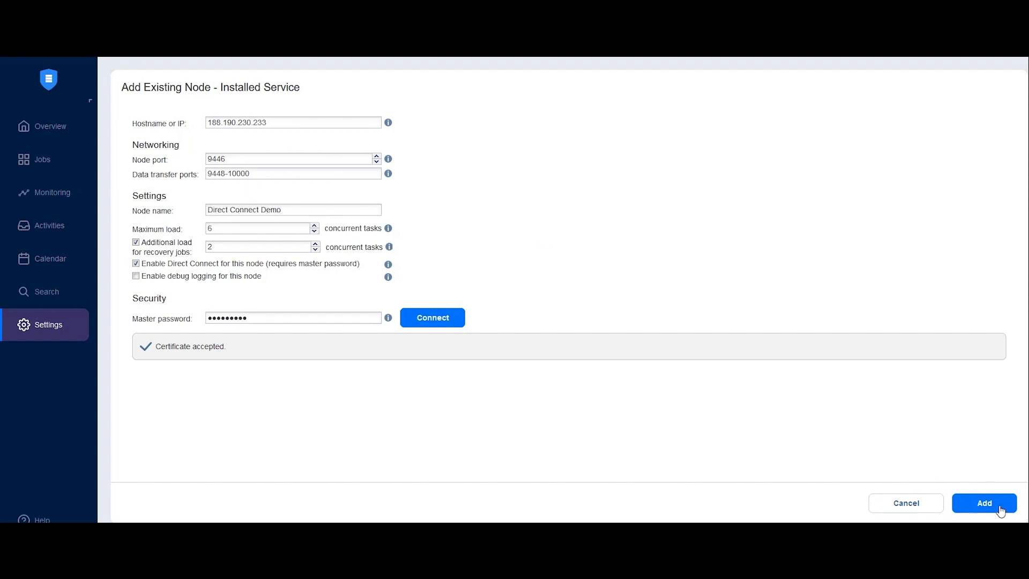
pyautogui.click(984, 503)
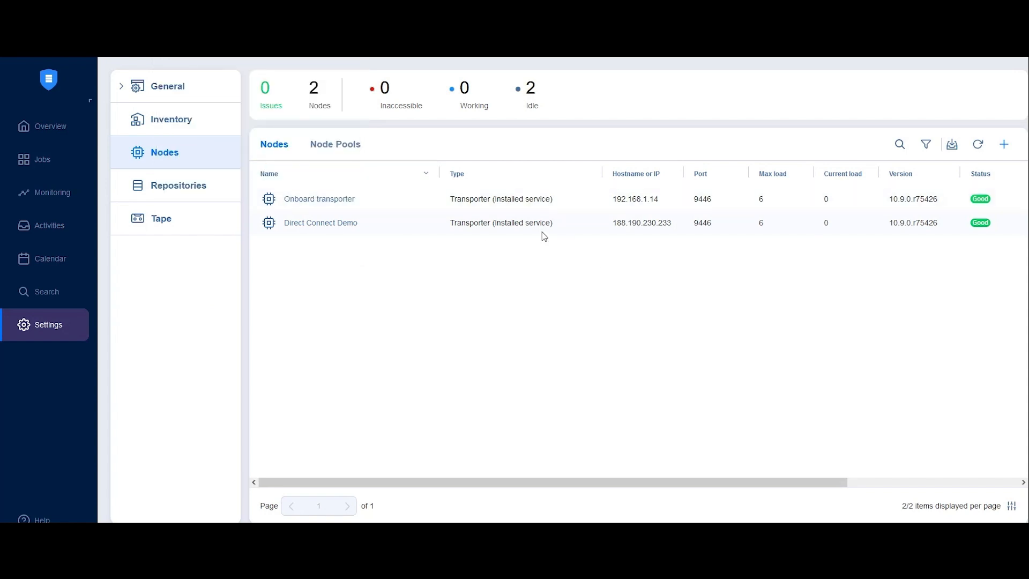
pyautogui.moveTo(295, 131)
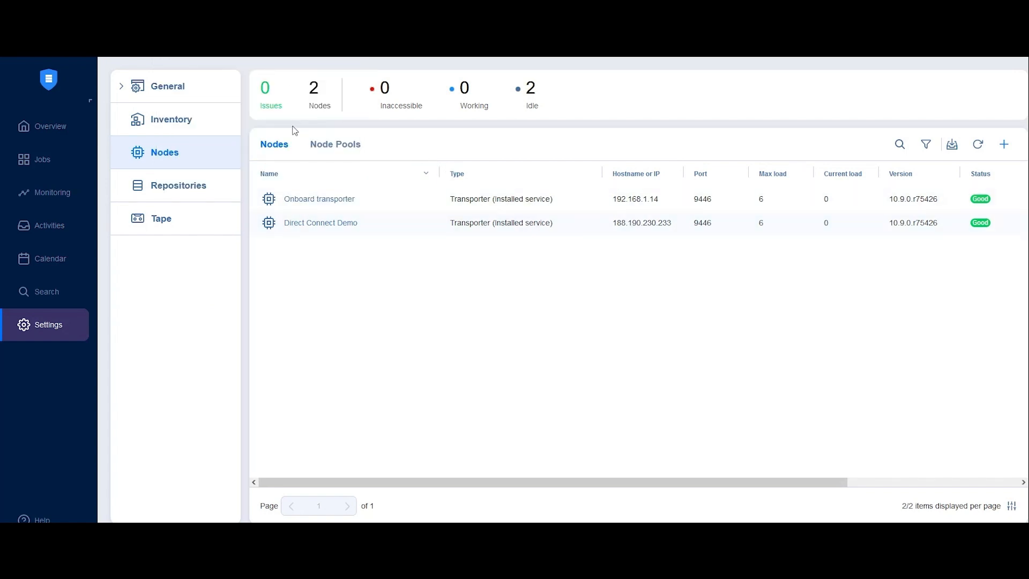
pyautogui.moveTo(178, 123)
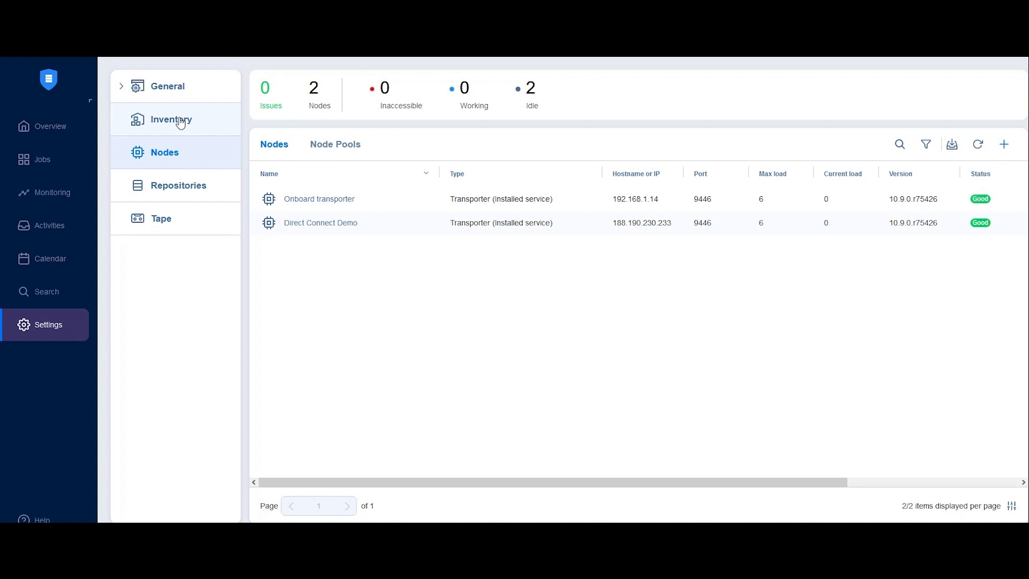
pyautogui.click(172, 119)
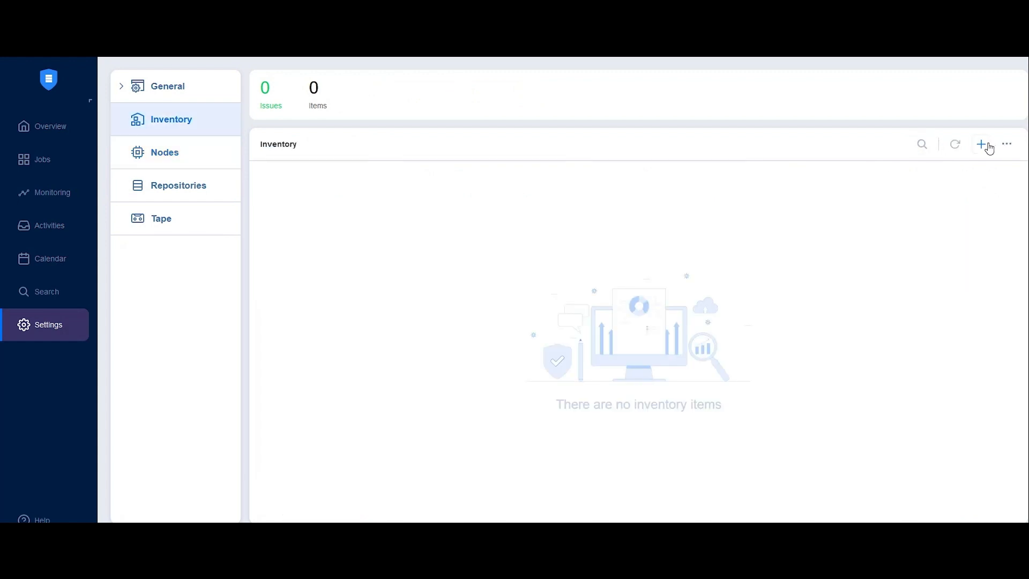
# Start adding a Physical machine to the inventory and reach its Options step
pyautogui.click(981, 145)
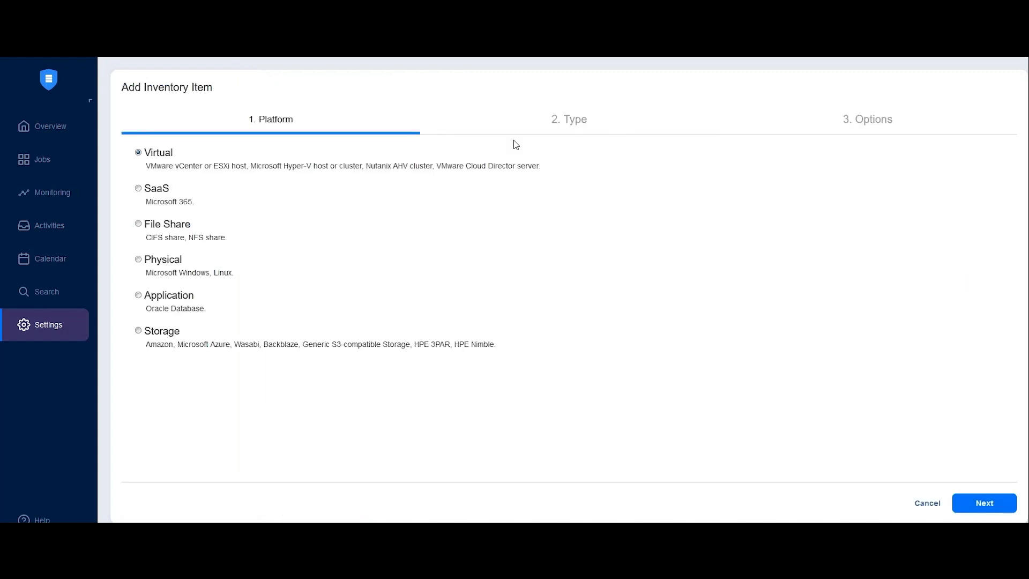
pyautogui.moveTo(182, 250)
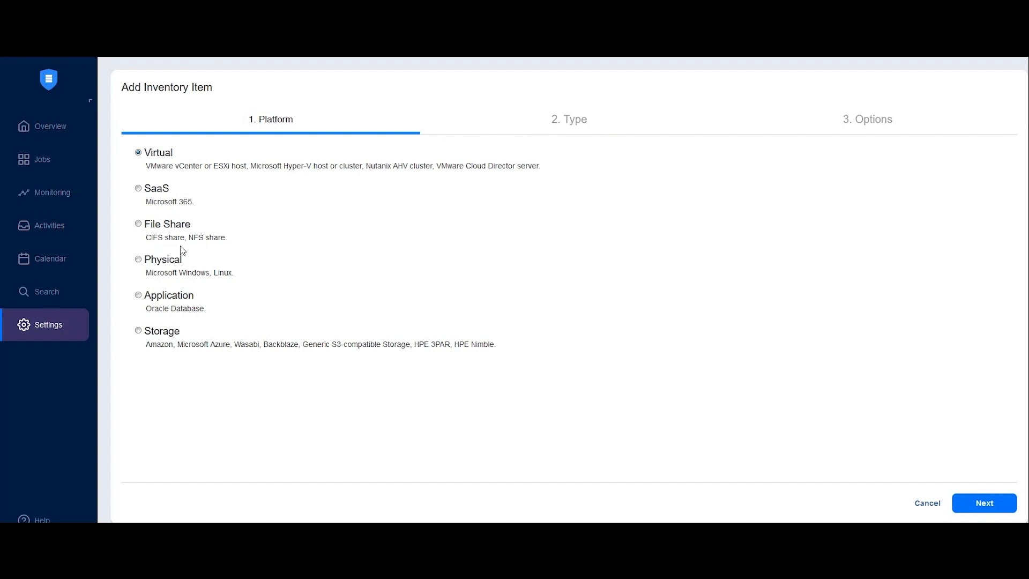
pyautogui.click(138, 259)
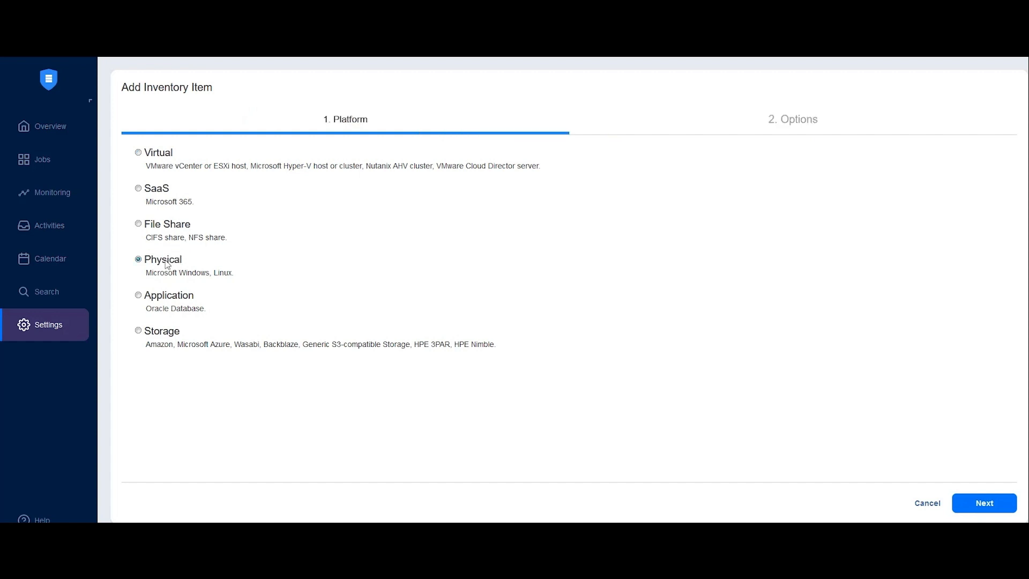
pyautogui.moveTo(984, 503)
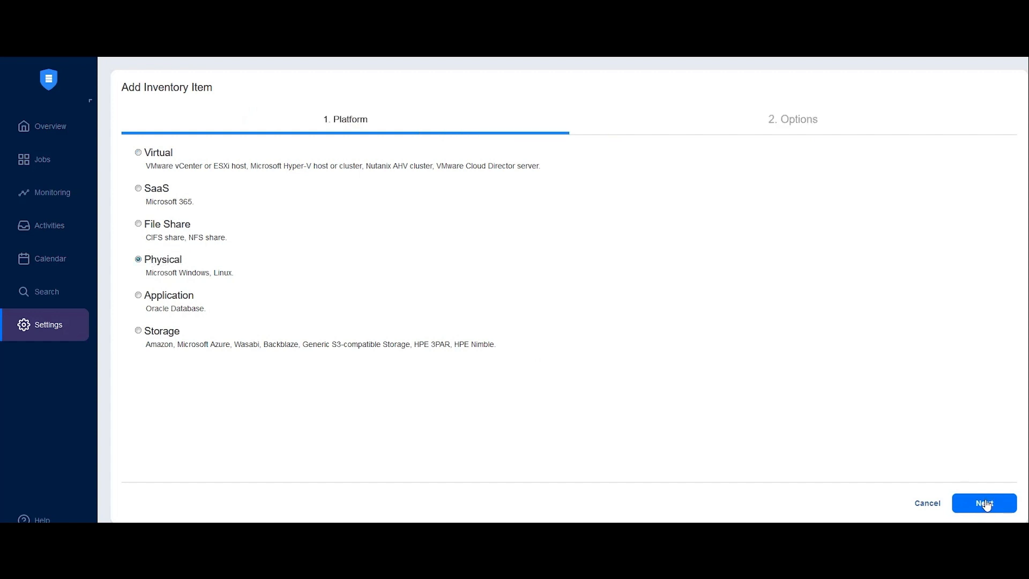
pyautogui.click(984, 503)
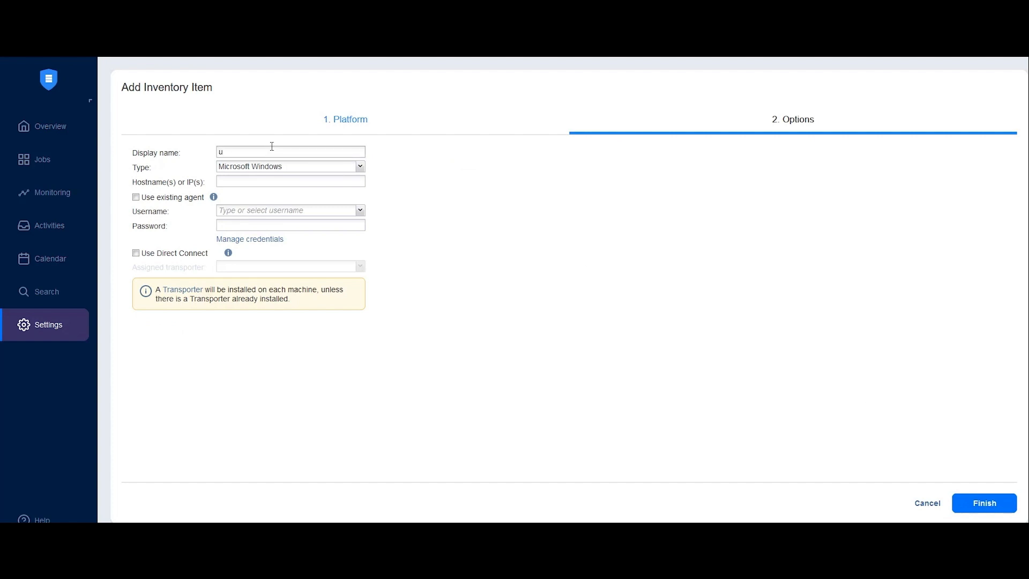
# Add Linux machine ubuntu at 192.168.1.61 using Direct Connect via the Direct Connect Demo transporter
pyautogui.write('buntu')
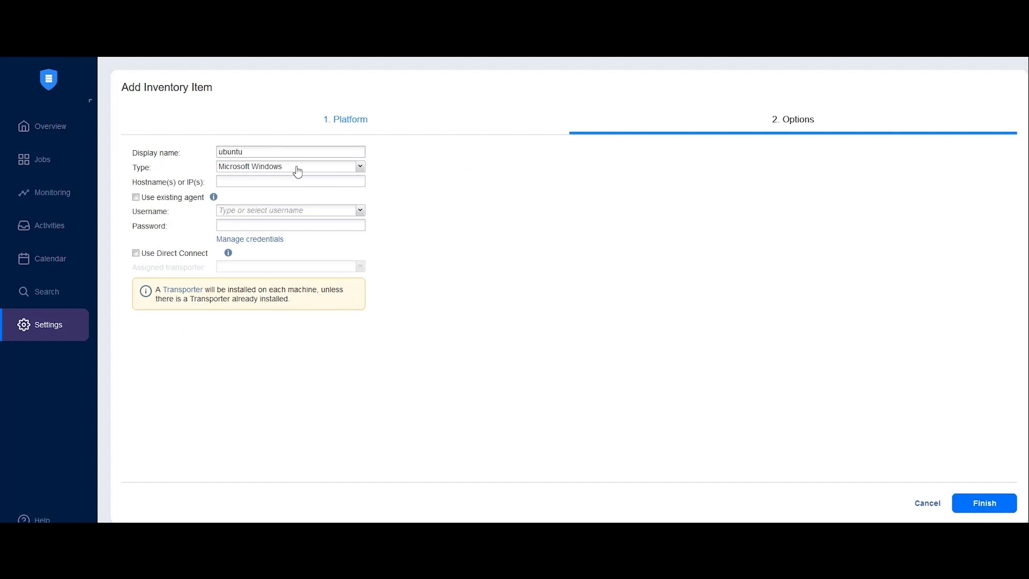
pyautogui.click(290, 166)
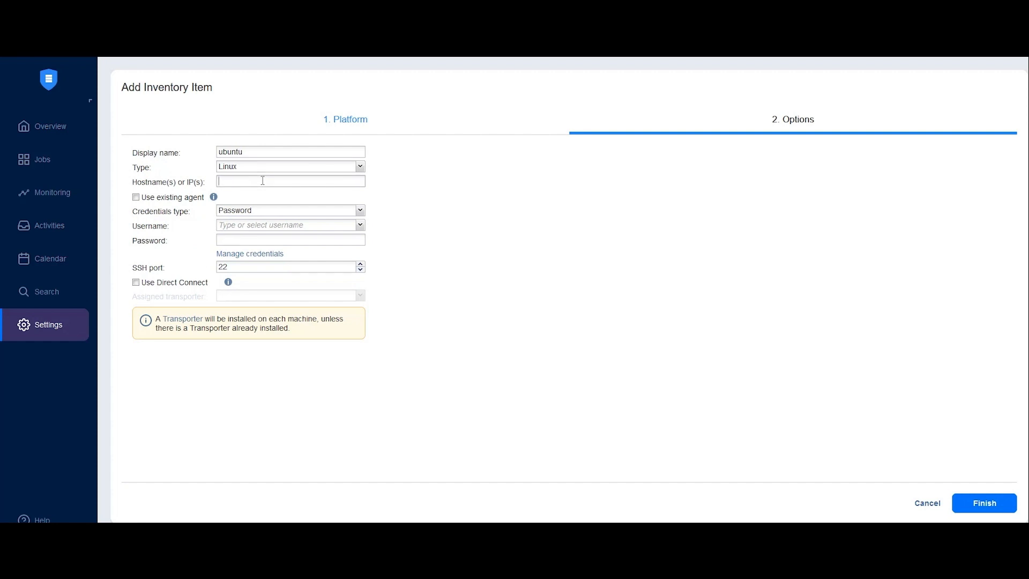
pyautogui.write('192.1')
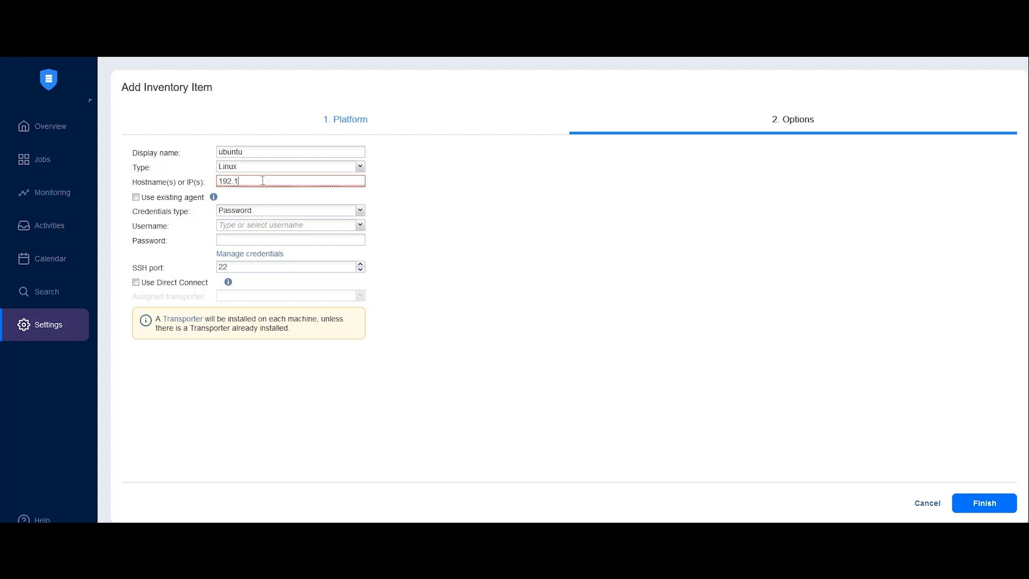
pyautogui.write('68.1.61')
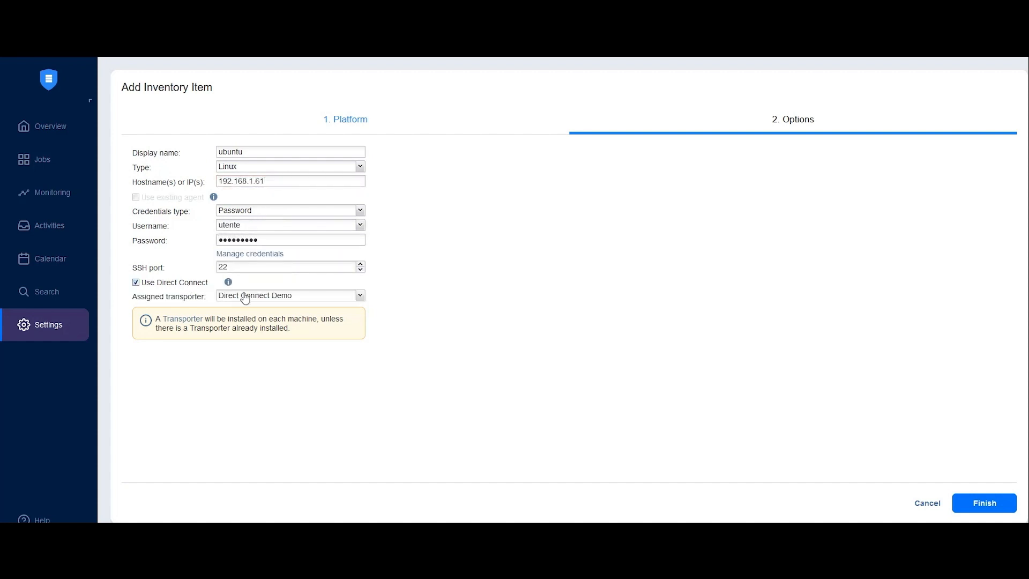
pyautogui.moveTo(256, 303)
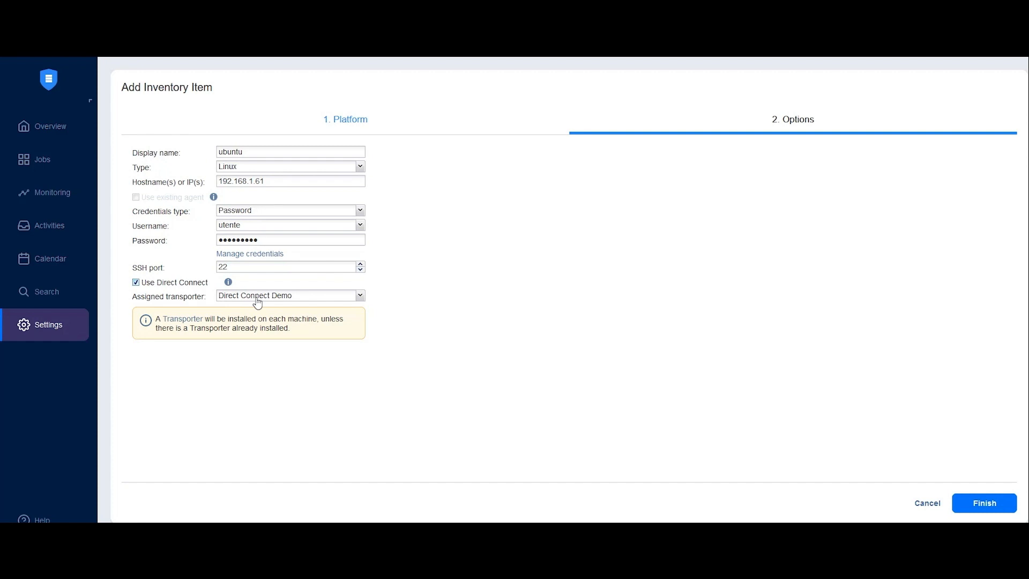
pyautogui.moveTo(447, 309)
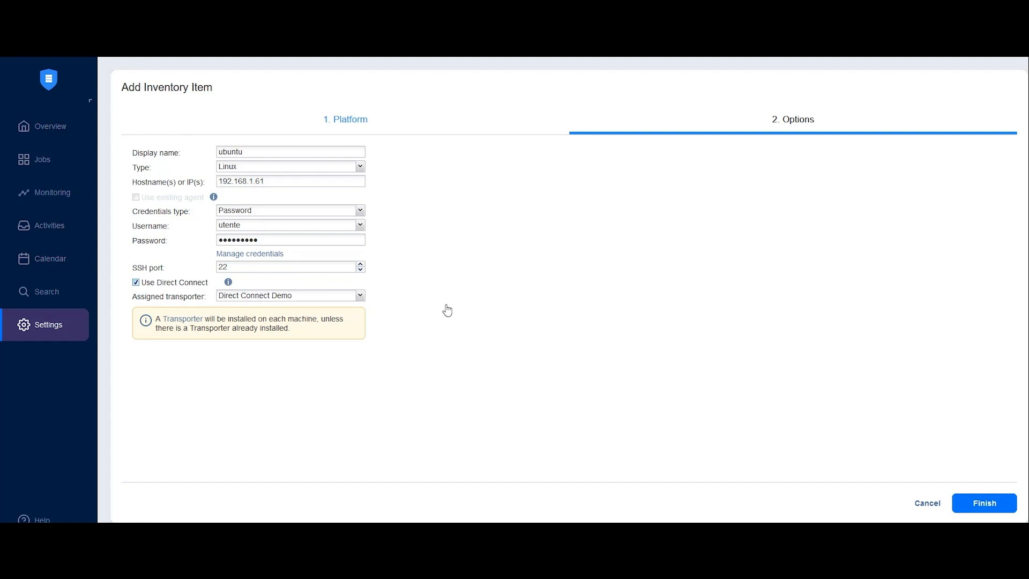
pyautogui.click(983, 503)
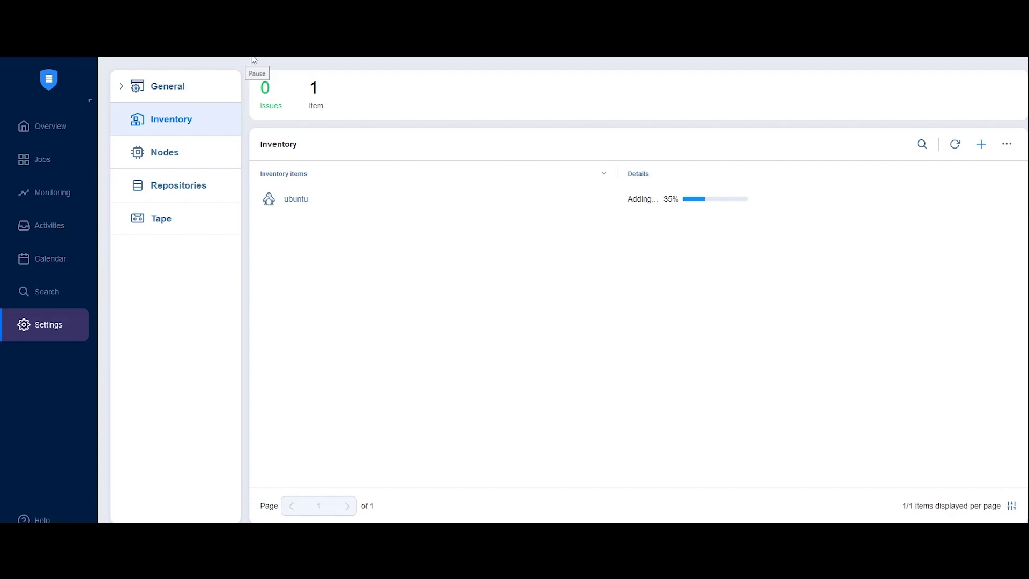
pyautogui.moveTo(253, 59)
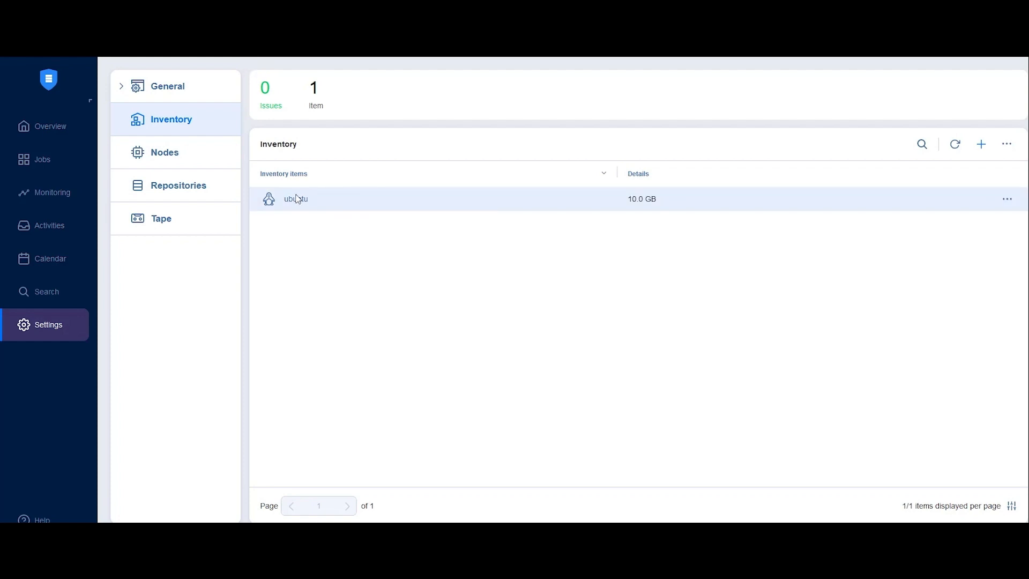
# View the ubuntu machine's inventory details, return, and show the Nodes list where it appears as an agent
pyautogui.click(296, 198)
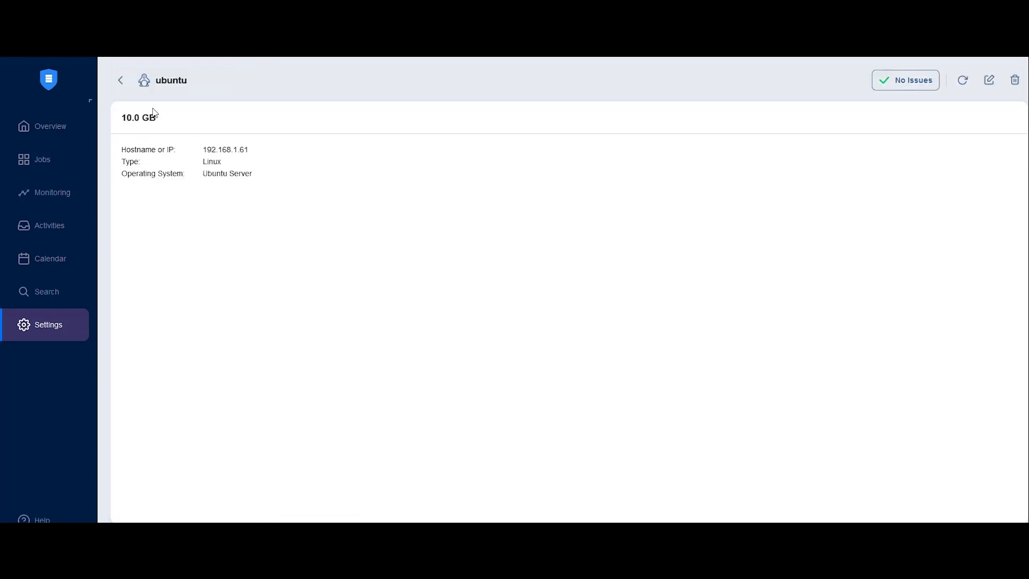
pyautogui.click(120, 79)
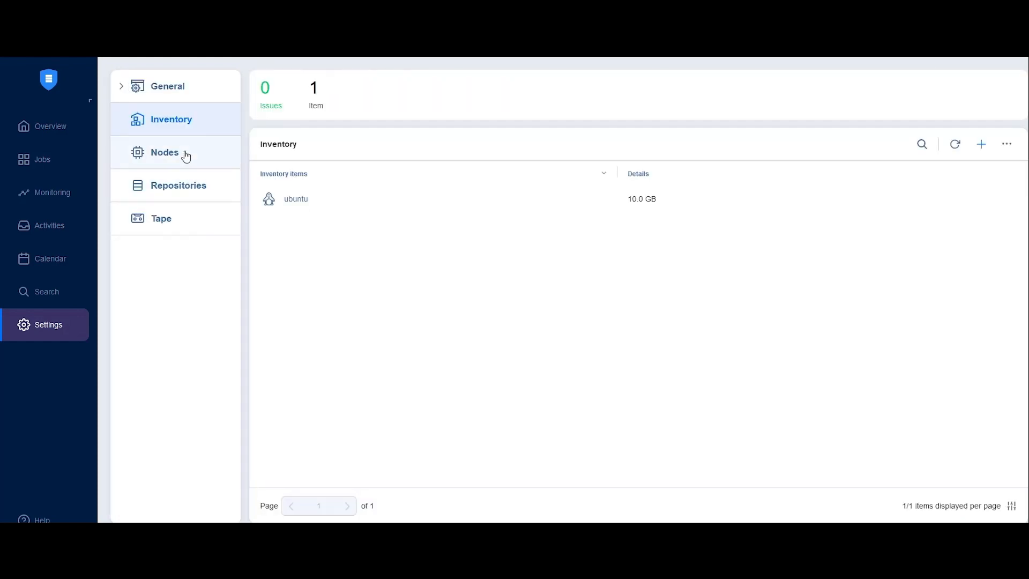
pyautogui.click(164, 152)
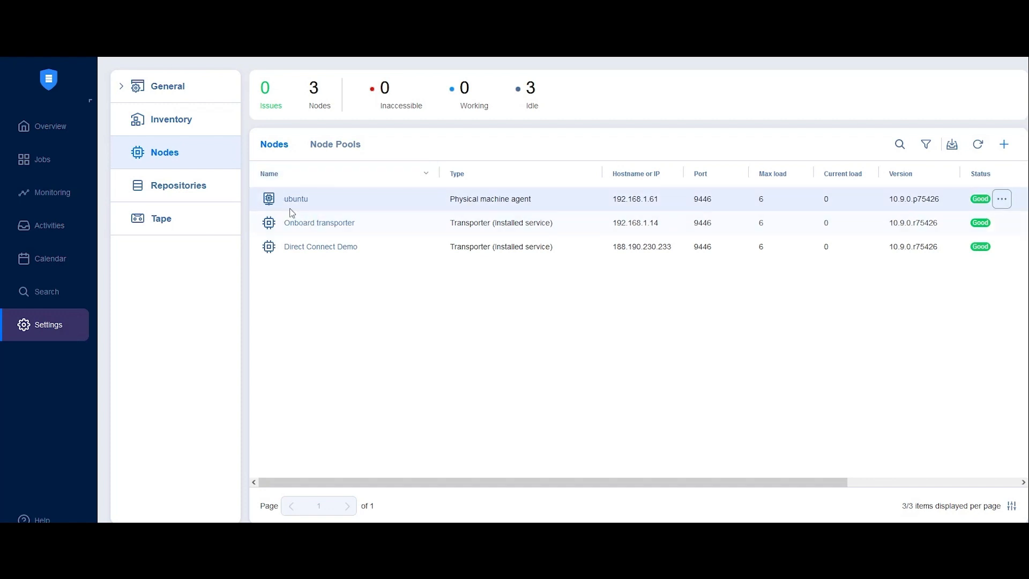
pyautogui.moveTo(321, 247)
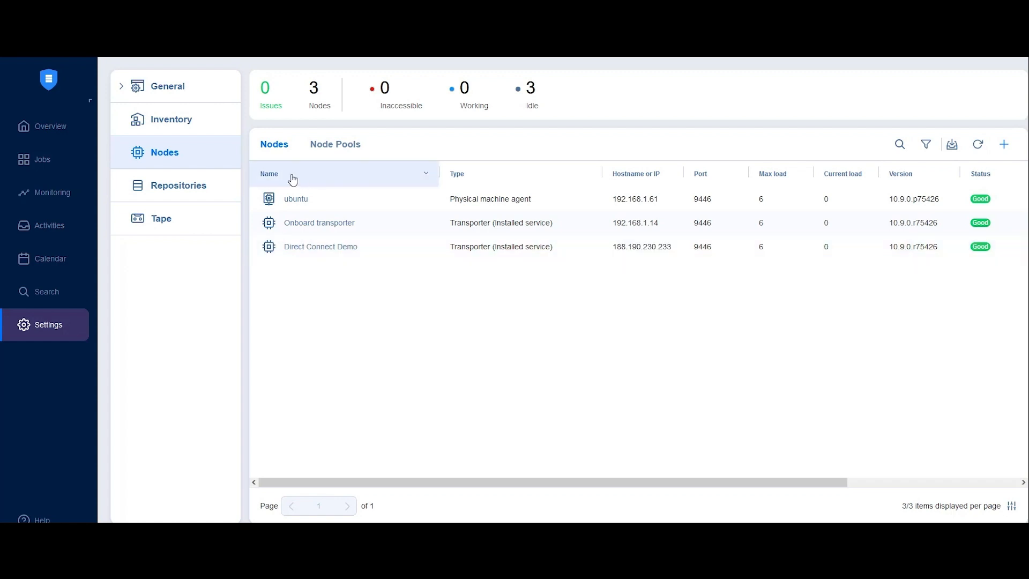
pyautogui.moveTo(200, 195)
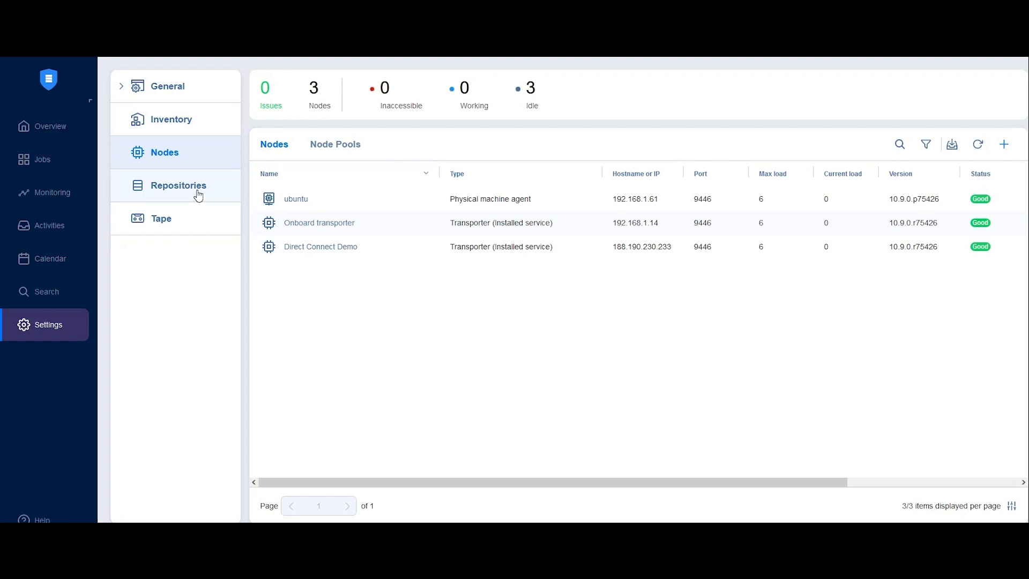
# Go to the Repositories settings page, currently empty
pyautogui.click(178, 185)
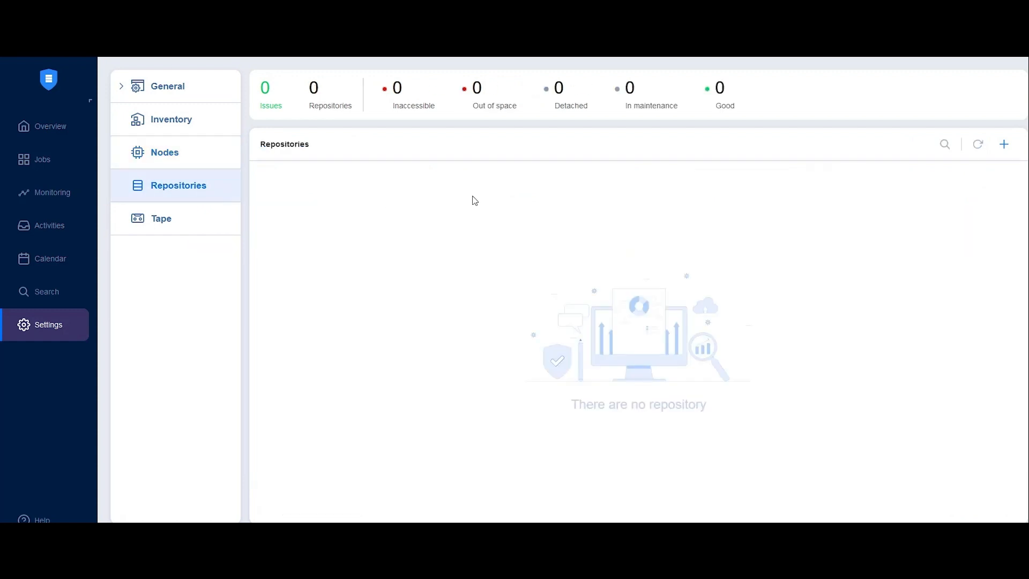
# Start creating a new backup repository of type Local Folder and reach Name & Location
pyautogui.click(1003, 144)
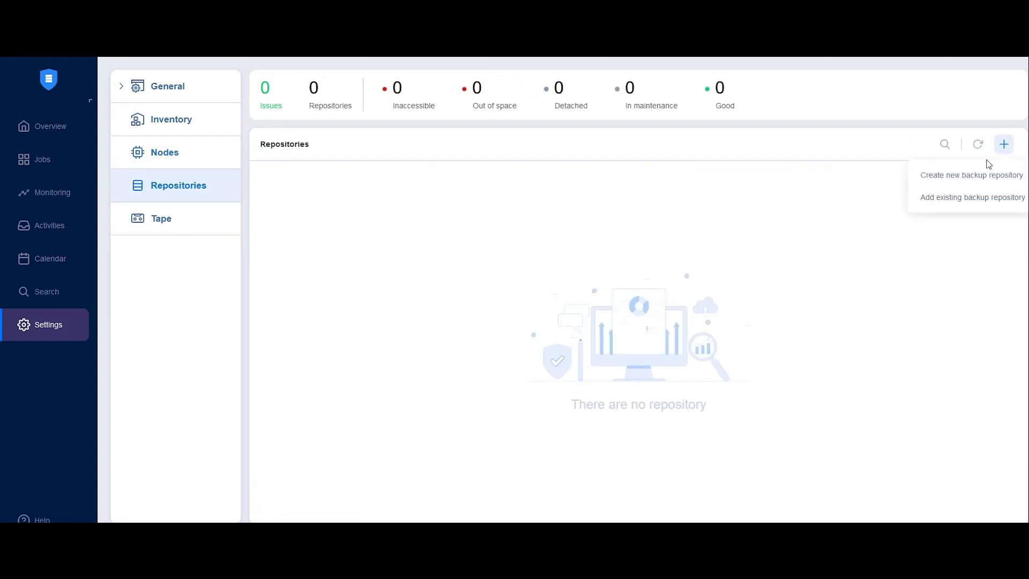
pyautogui.click(973, 175)
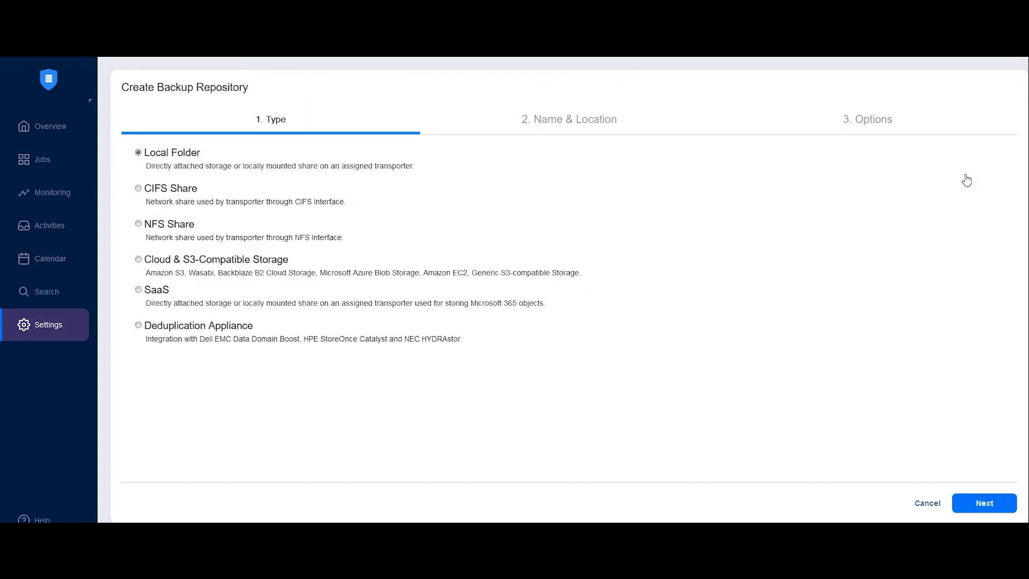
pyautogui.moveTo(163, 156)
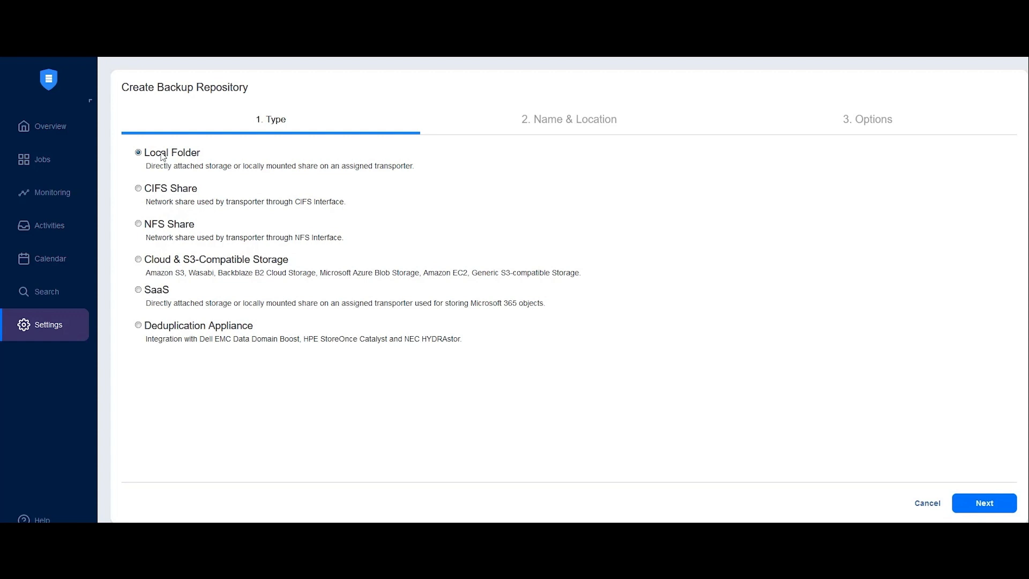
pyautogui.click(139, 189)
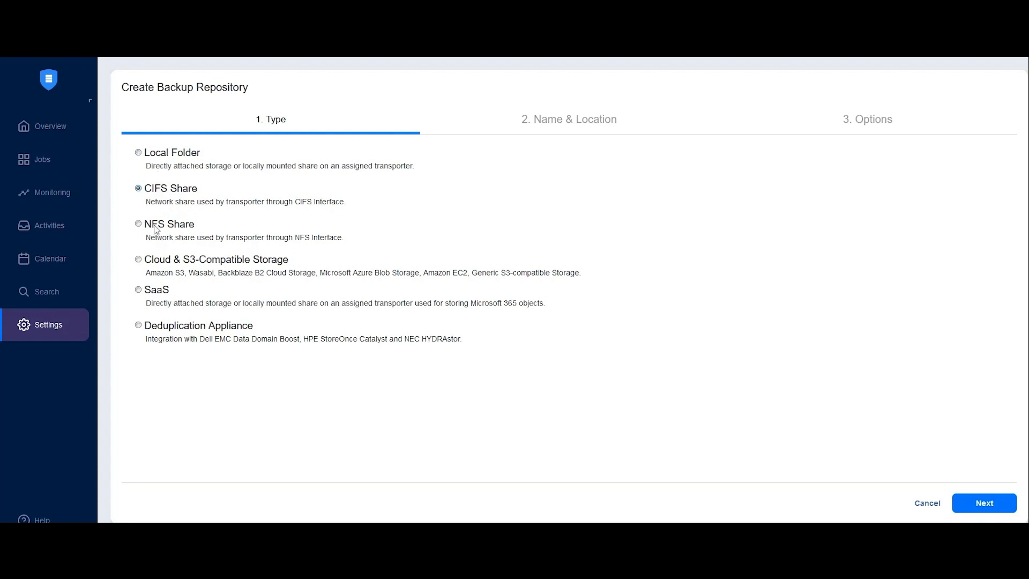
pyautogui.click(984, 503)
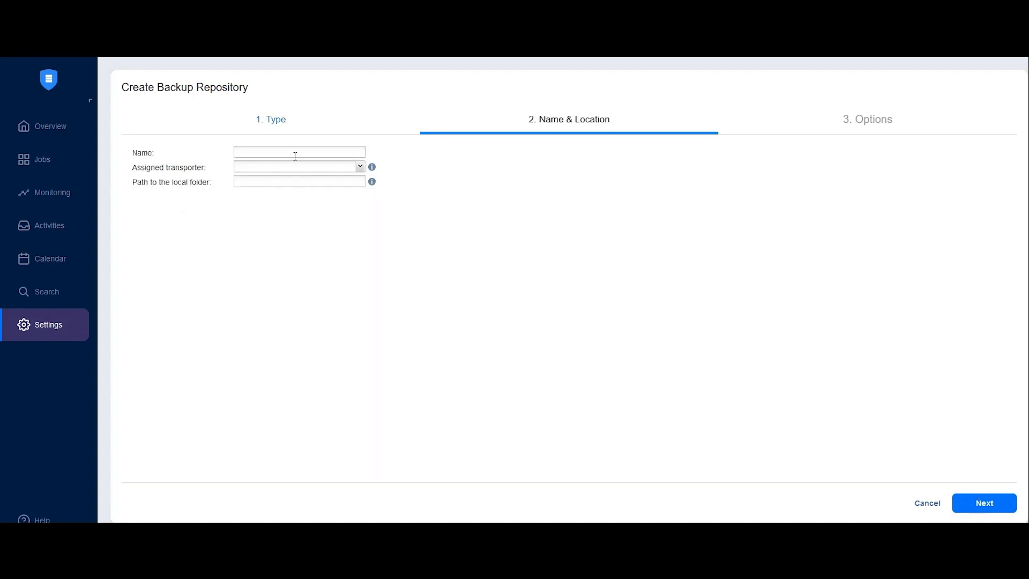
# Create repository Remote Nas Repo at F:\ on the Direct Connect Demo transporter, then go to Jobs
pyautogui.write('Remote Nas Backup Repo')
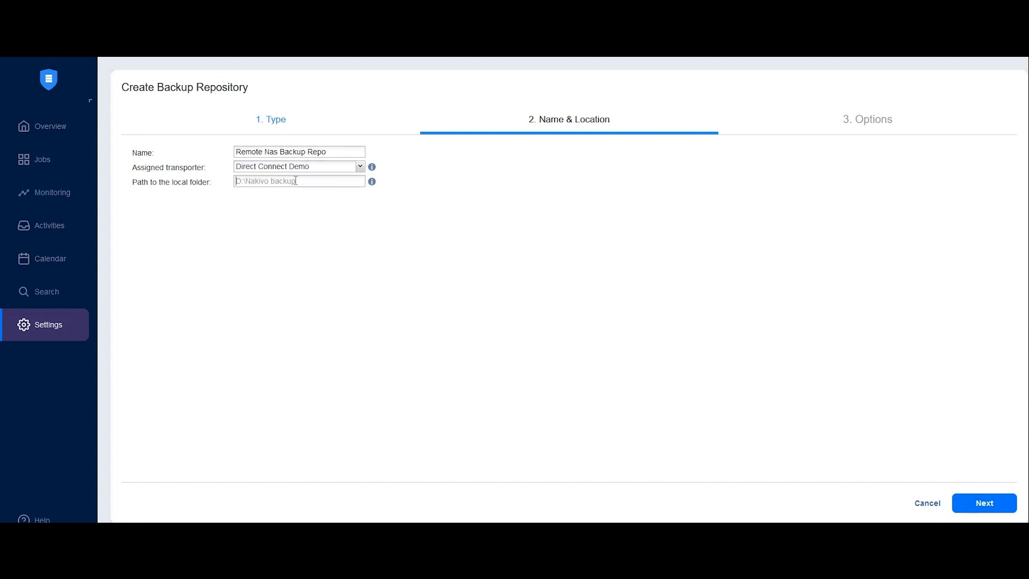
pyautogui.write('F:')
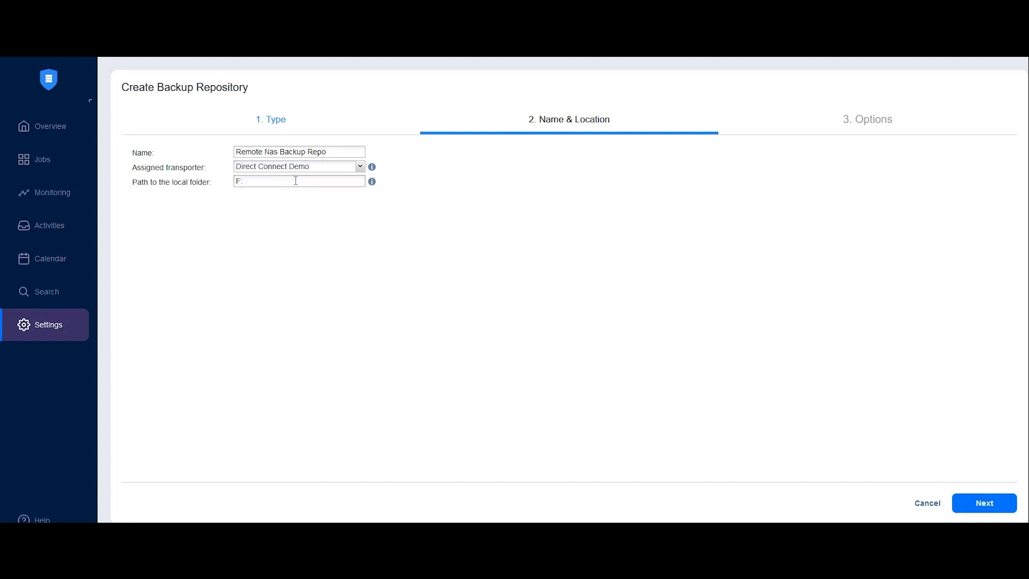
pyautogui.write('\\')
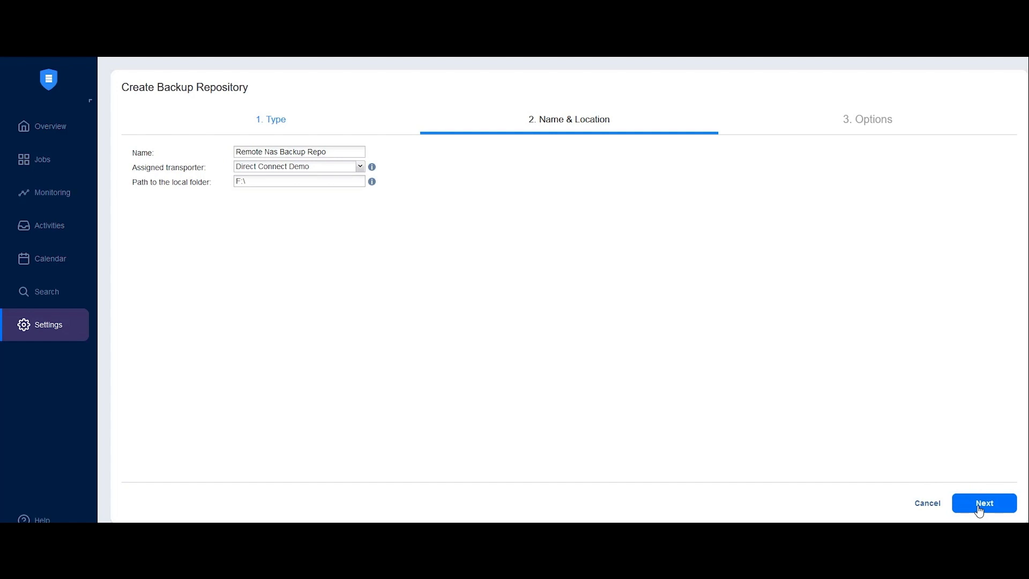
pyautogui.click(984, 503)
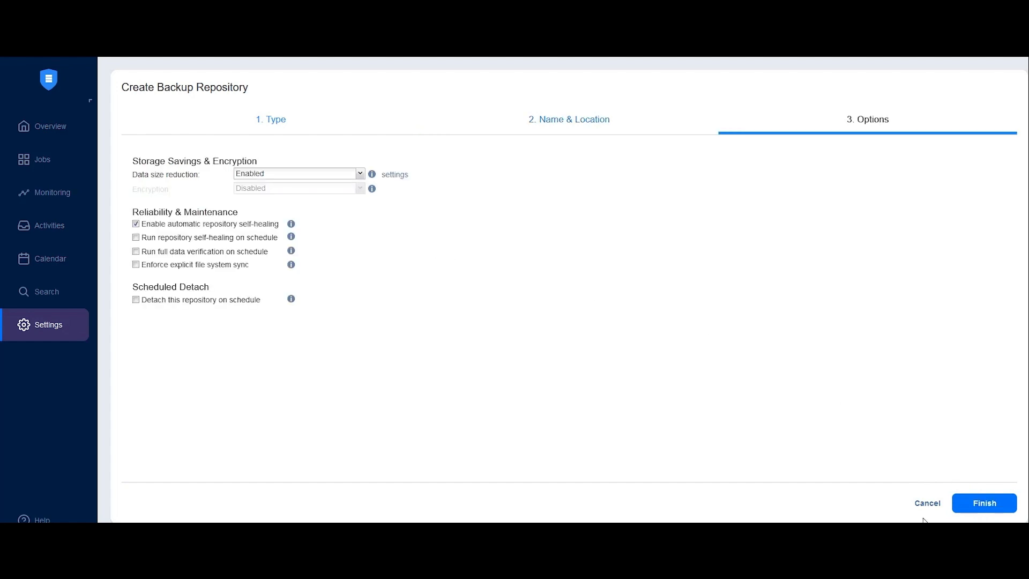
pyautogui.moveTo(971, 510)
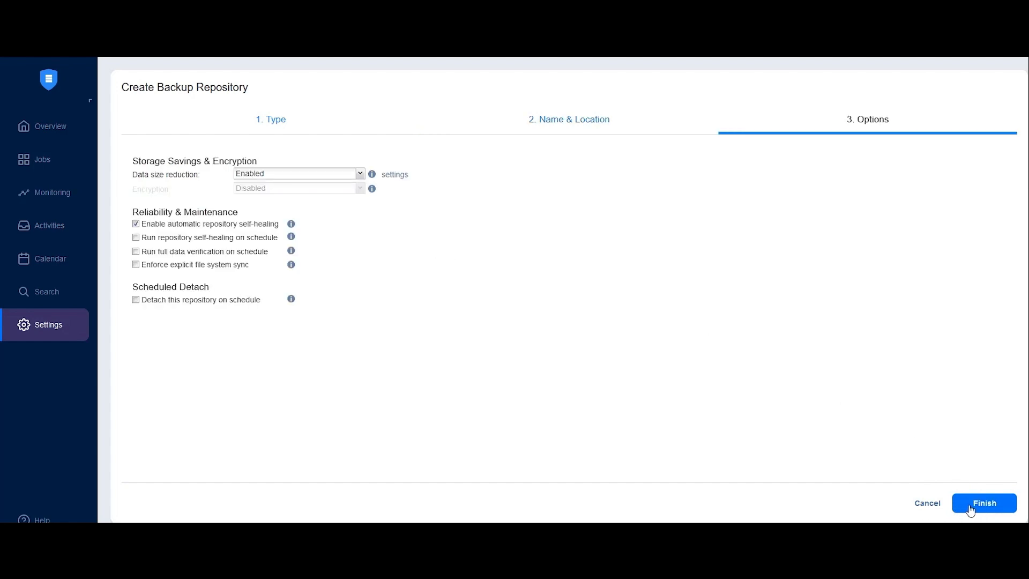
pyautogui.click(983, 503)
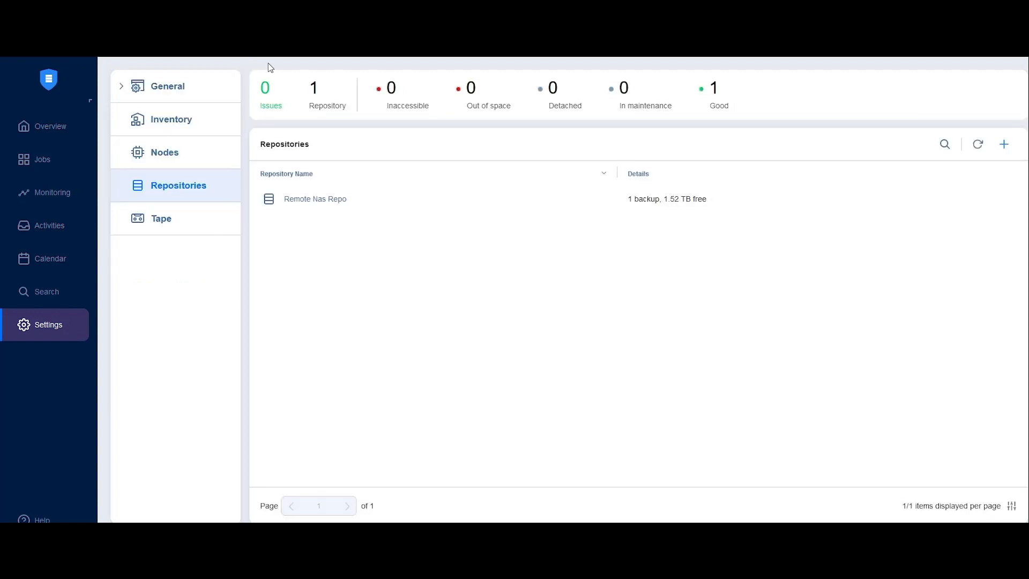
pyautogui.moveTo(259, 62)
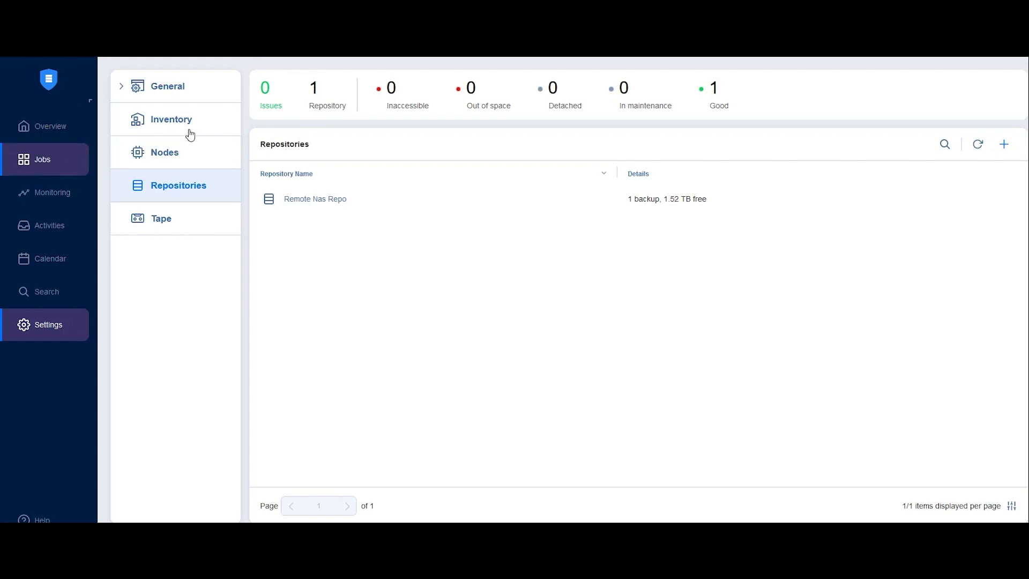
pyautogui.click(42, 158)
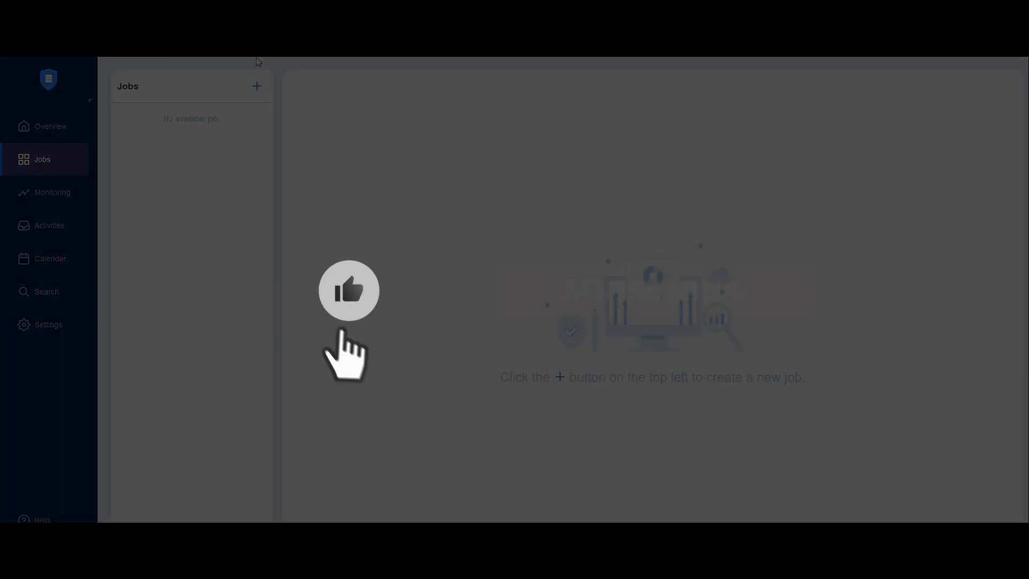
# Bring up the new-job menu listing backup, backup copy, replication, site recovery and report jobs
pyautogui.click(256, 86)
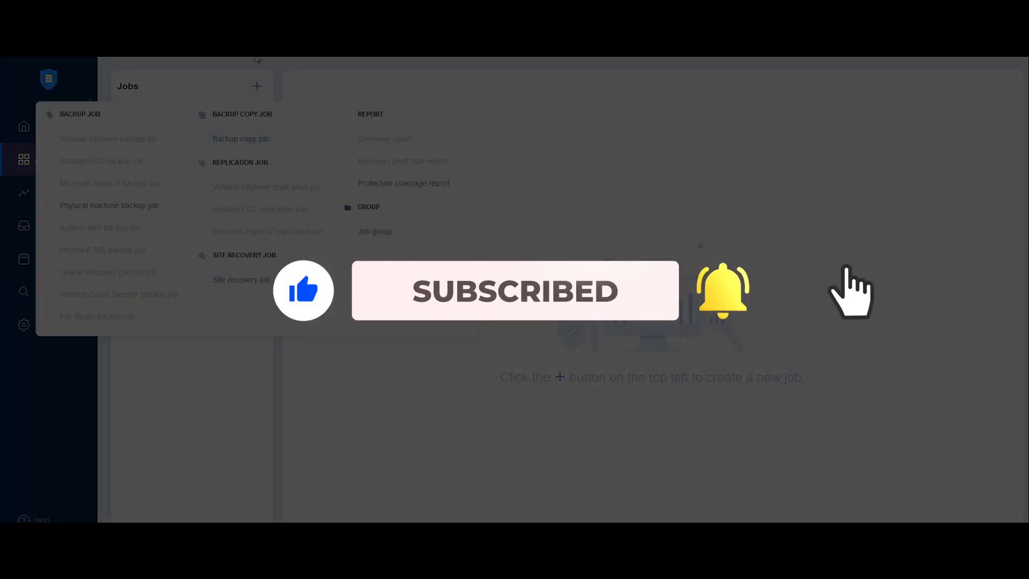